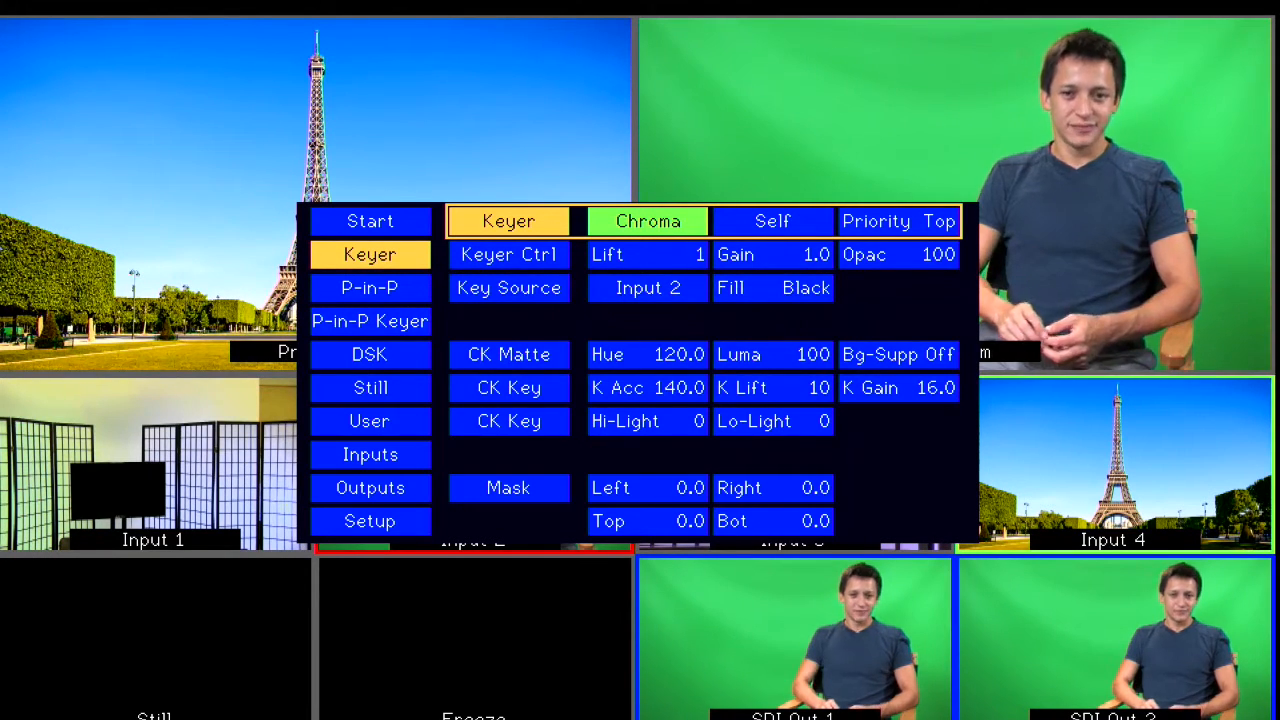
# - Cycle the keyer type from Linear back to Chroma and confirm it
pyautogui.click(648, 220)
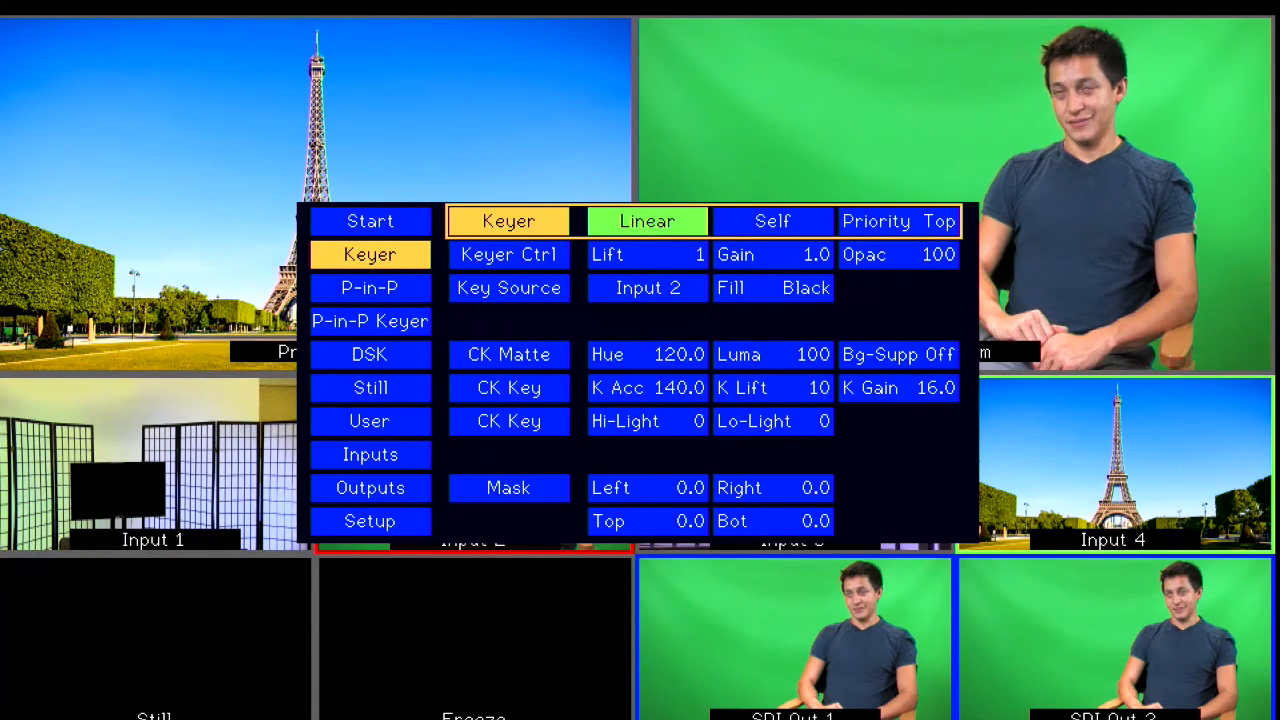
pyautogui.click(648, 220)
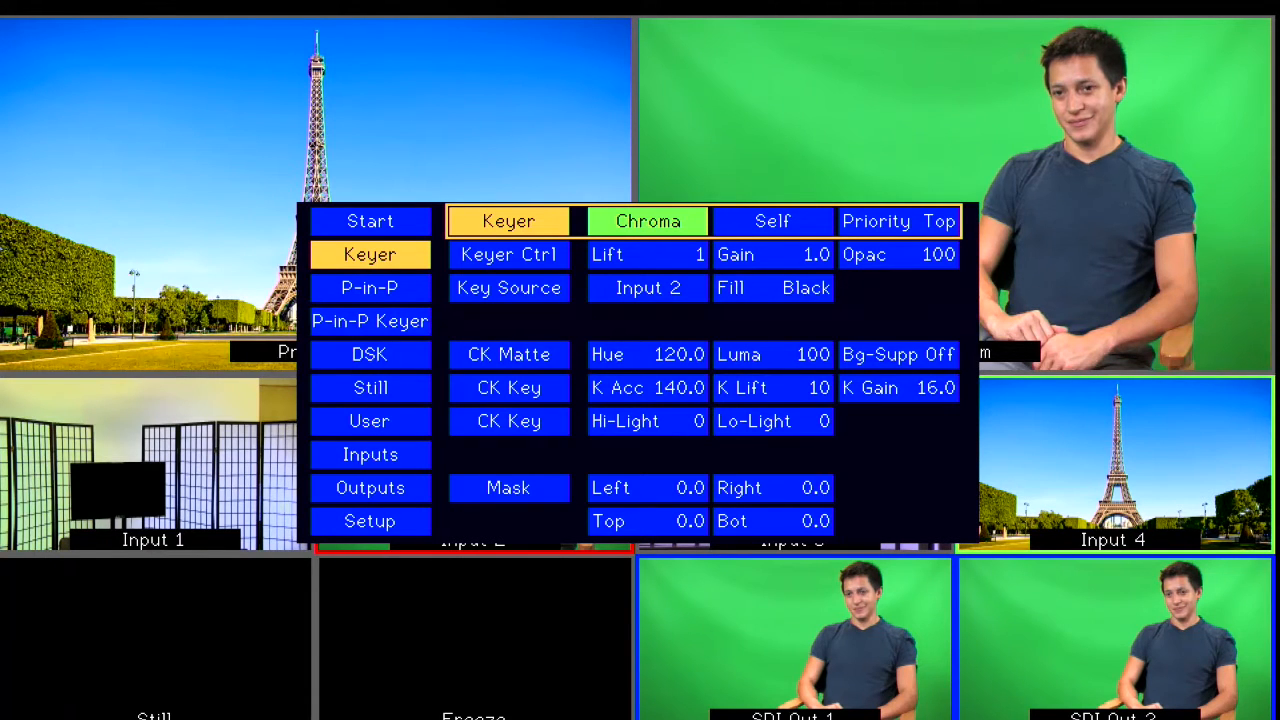
pyautogui.click(648, 220)
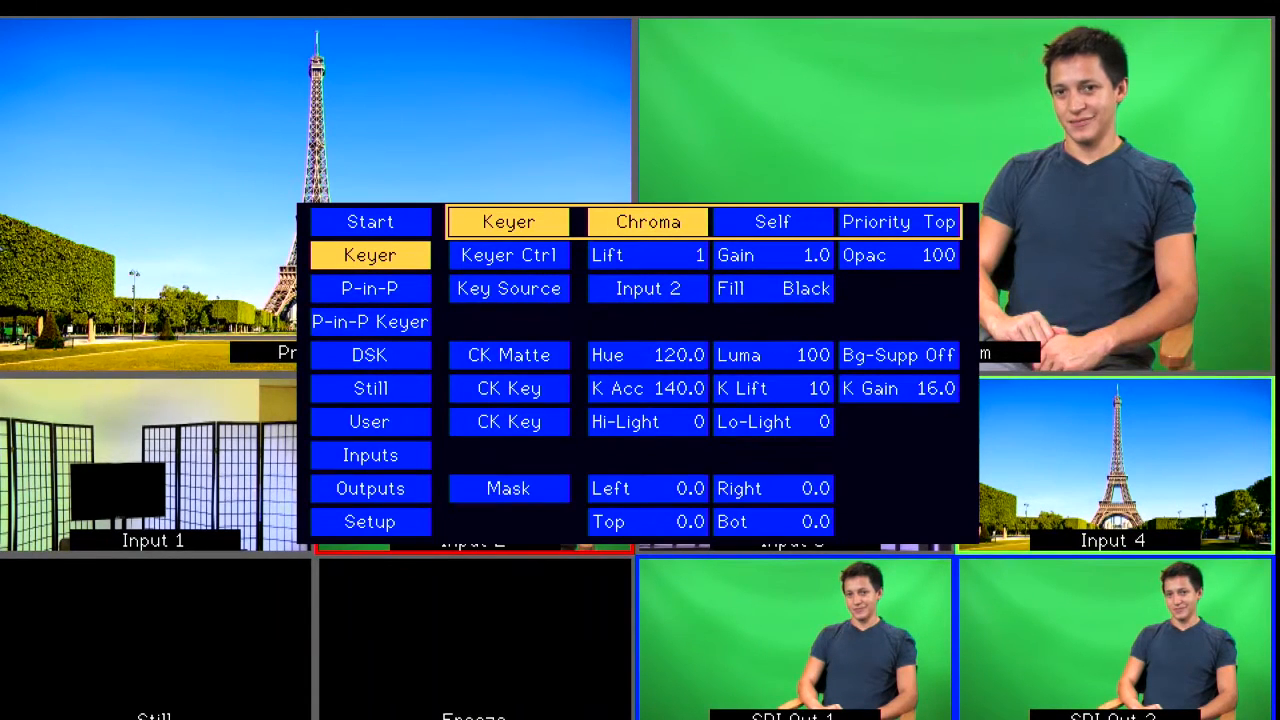
# - Set the key source to Input 2, the green-screen camera, and confirm it
pyautogui.click(508, 256)
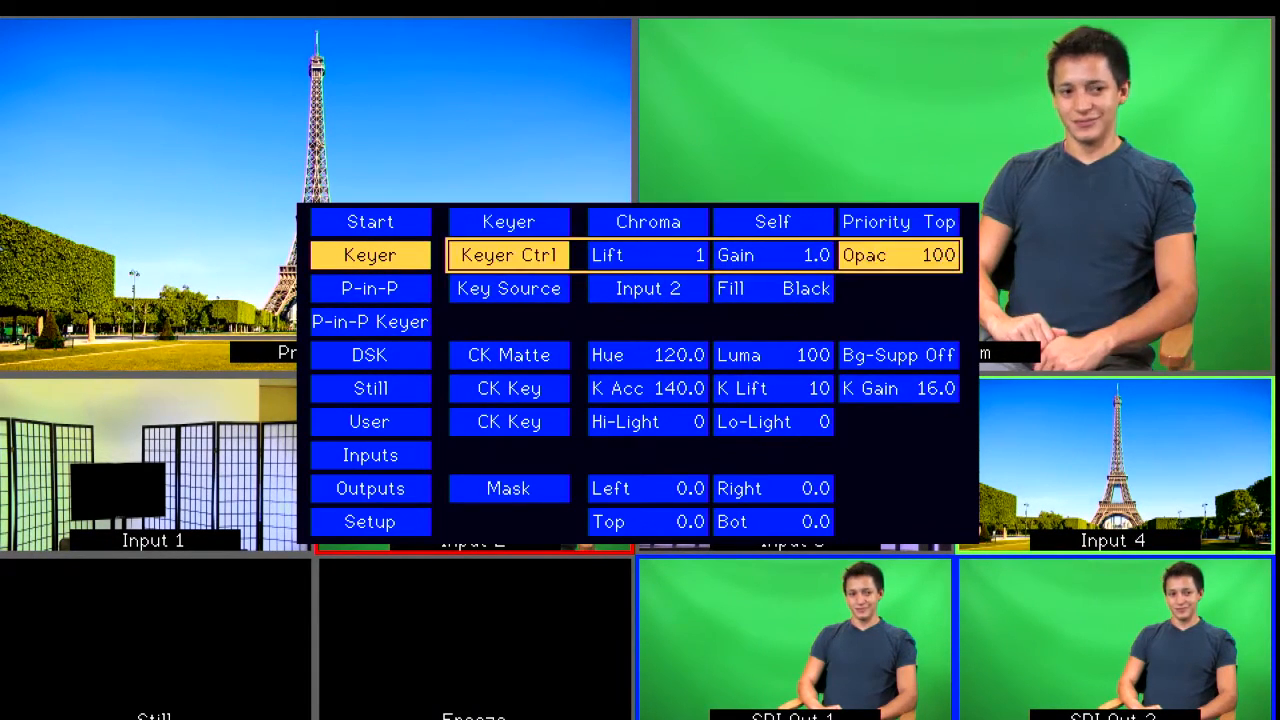
pyautogui.click(508, 288)
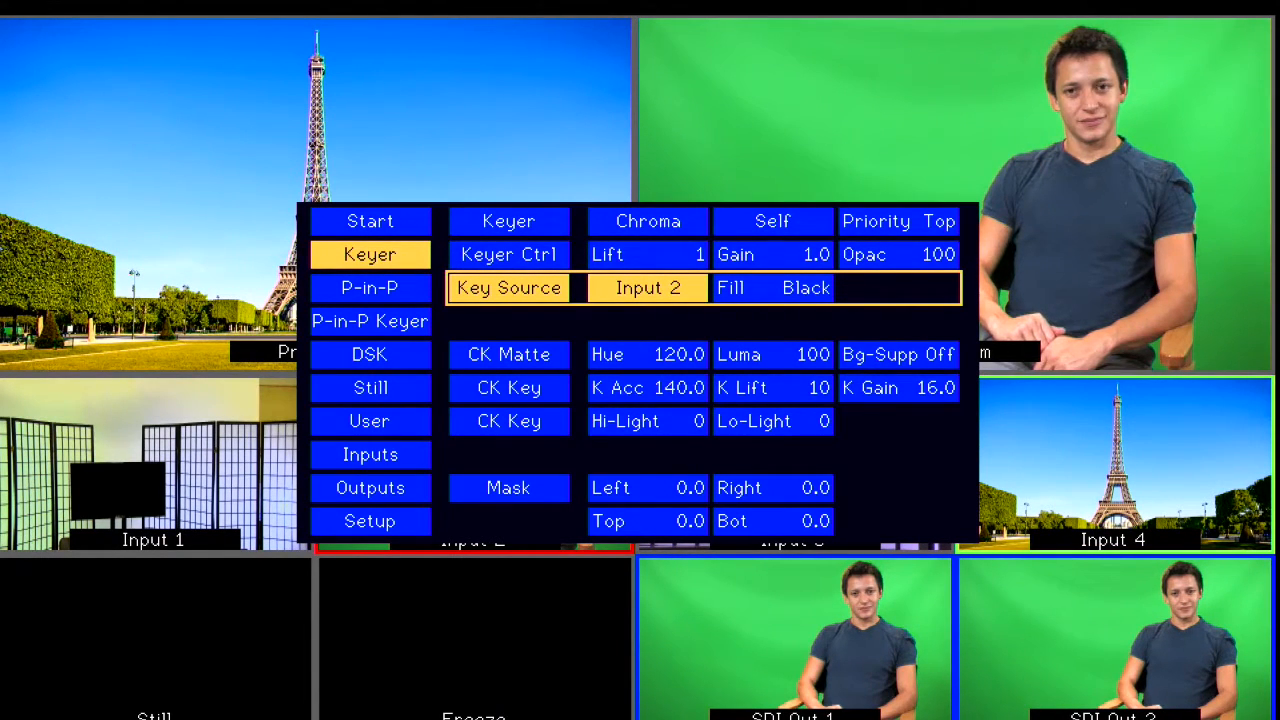
pyautogui.click(648, 288)
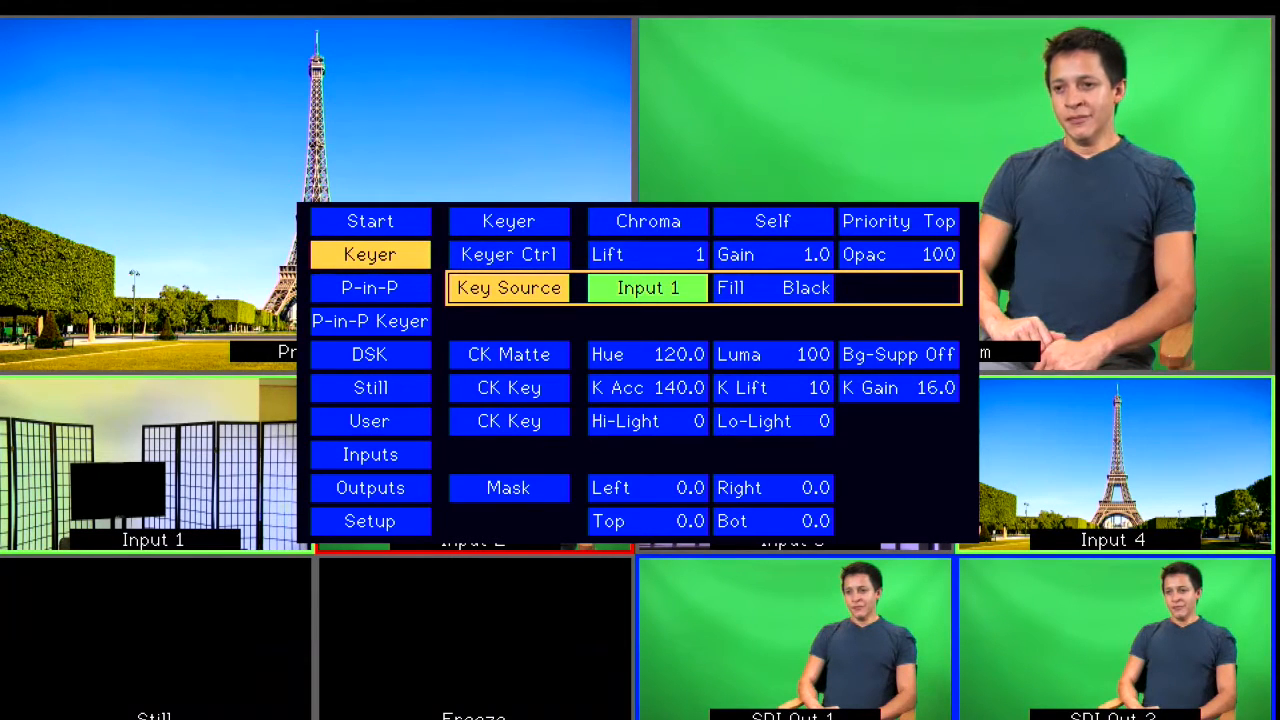
pyautogui.click(648, 288)
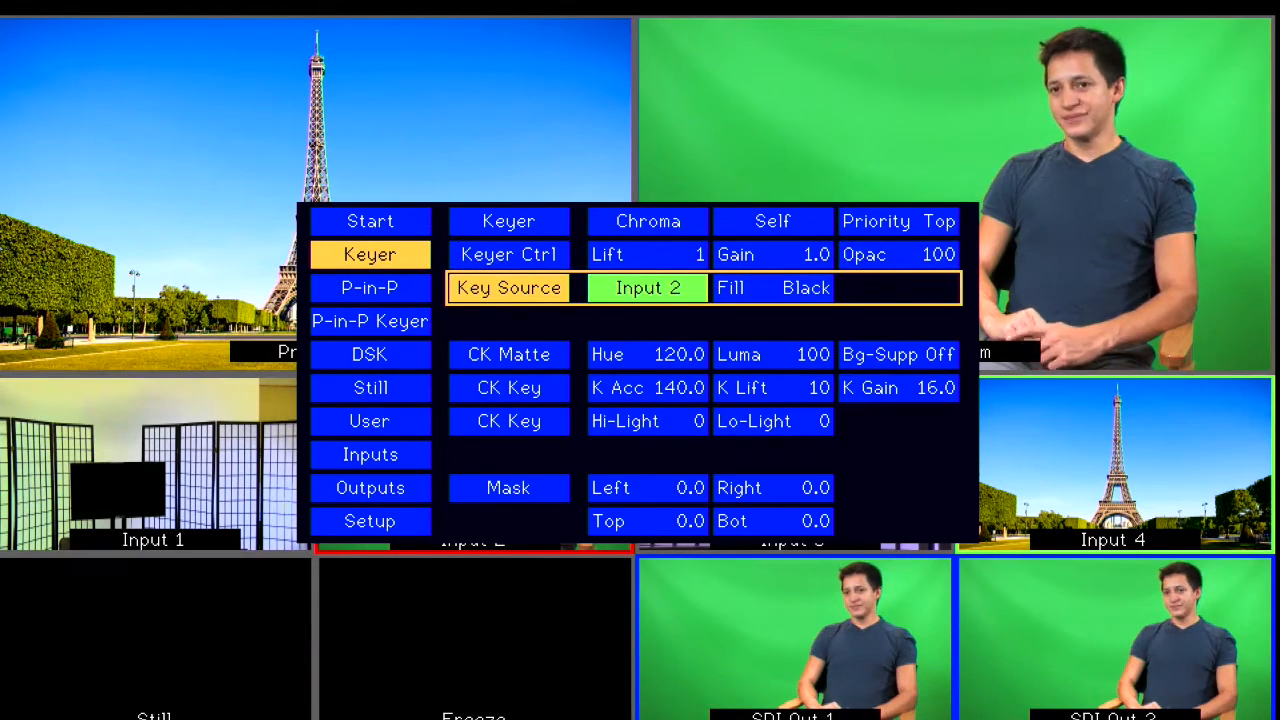
pyautogui.click(648, 288)
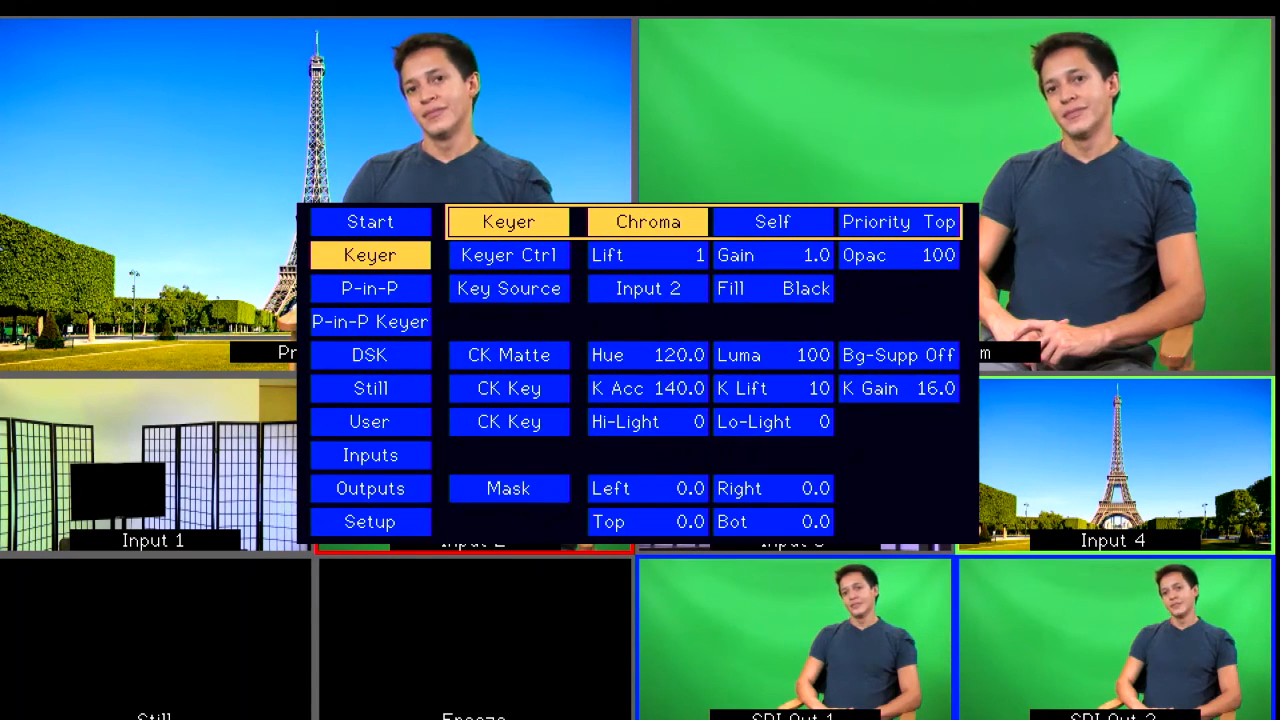
# - Raise the CK Matte hue from 115.0 to 120.0 and confirm it
pyautogui.click(508, 288)
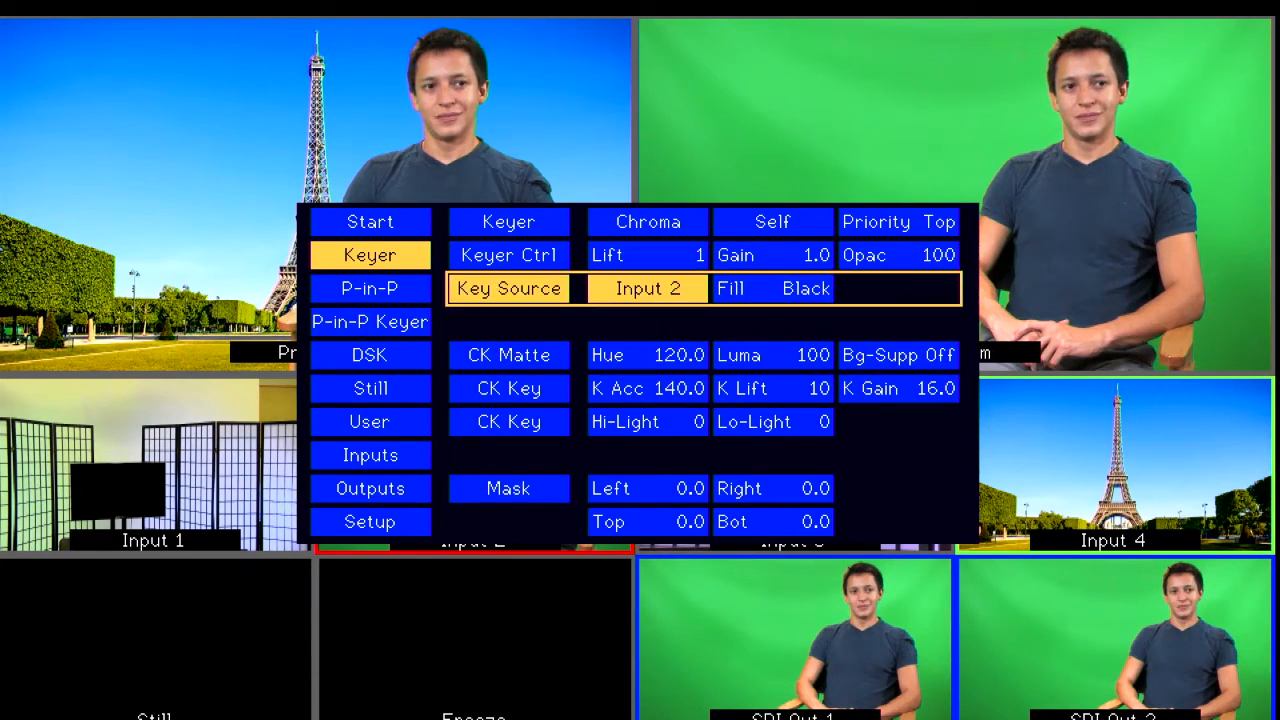
pyautogui.click(508, 356)
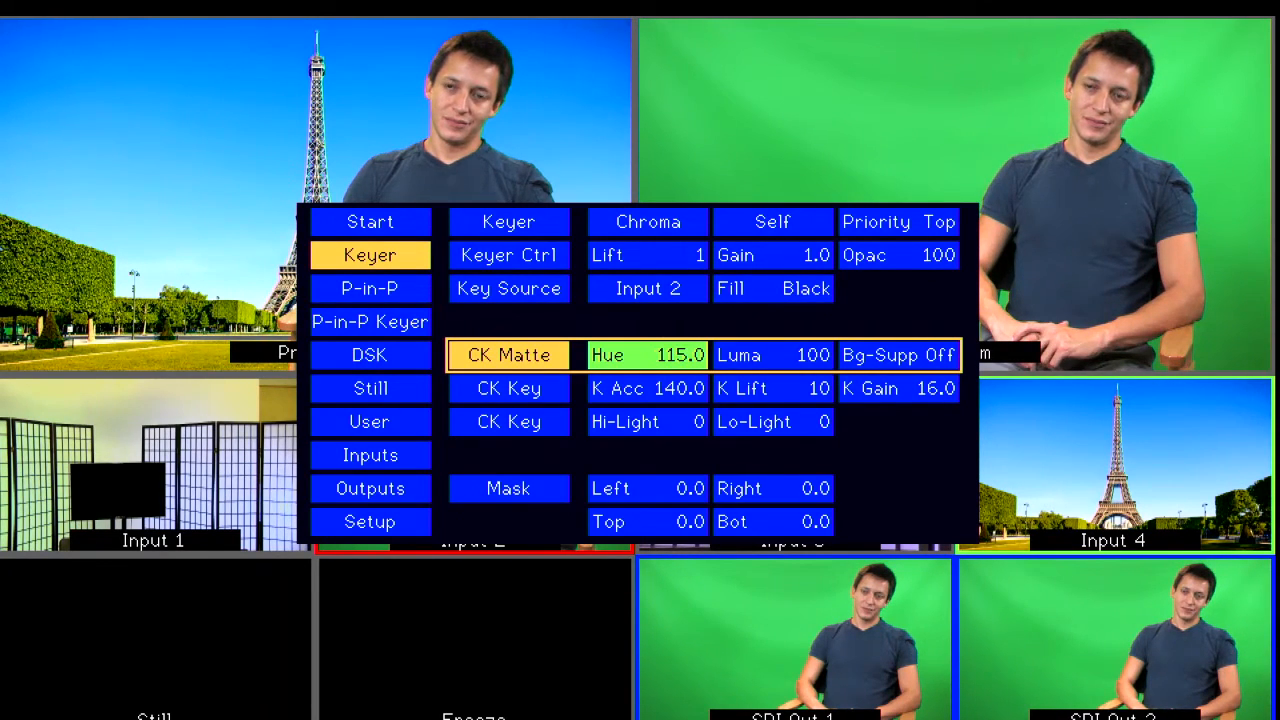
pyautogui.click(648, 354)
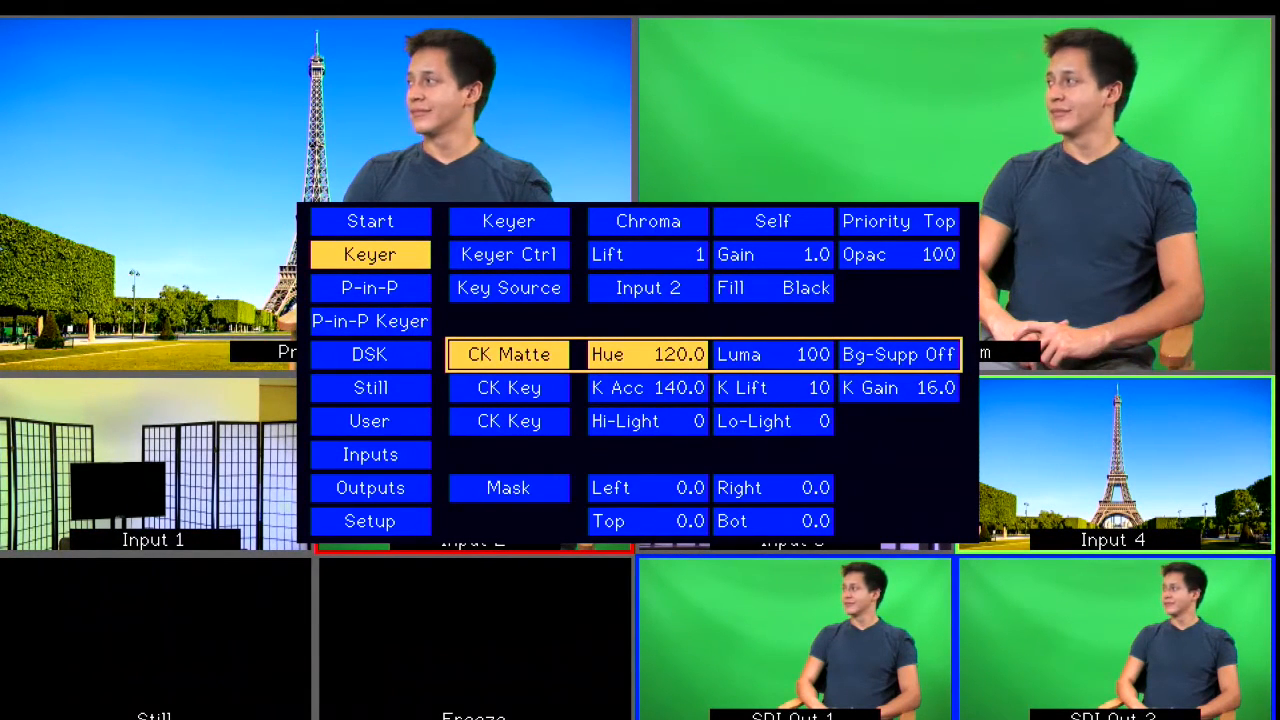
pyautogui.click(508, 388)
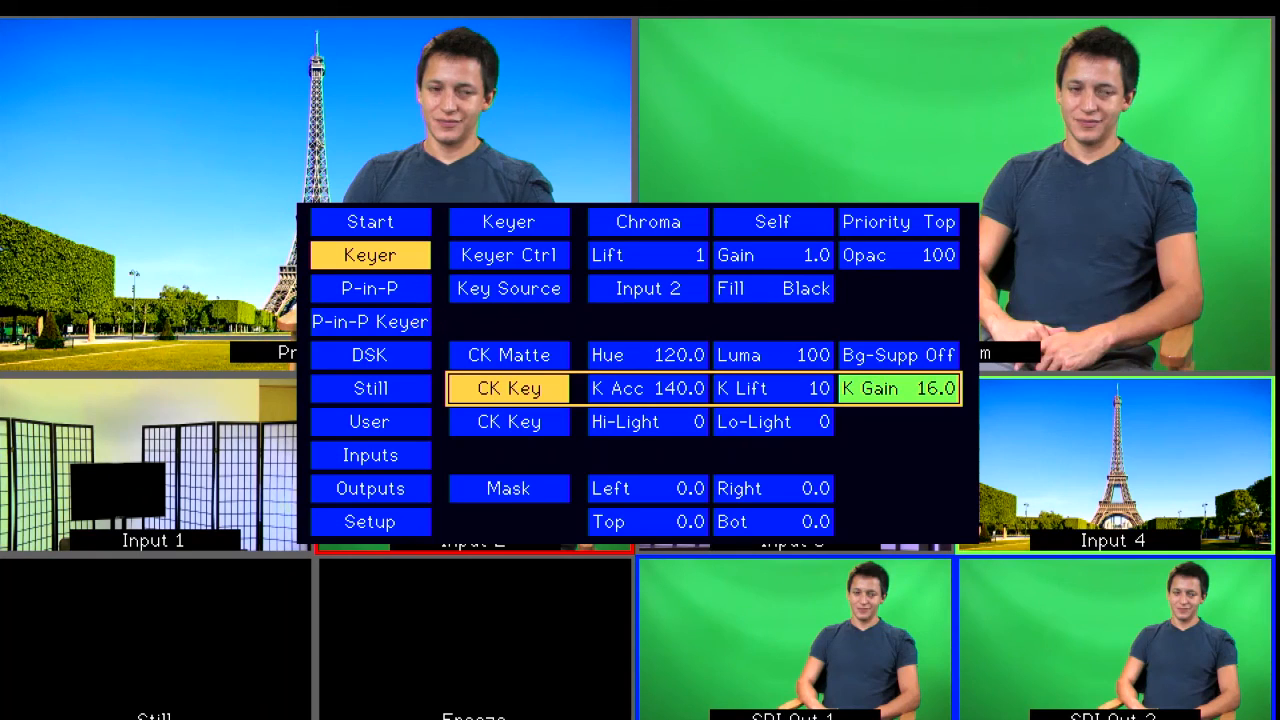
# - Select the K Lift value on the CK Key row to set it to 10
pyautogui.click(772, 388)
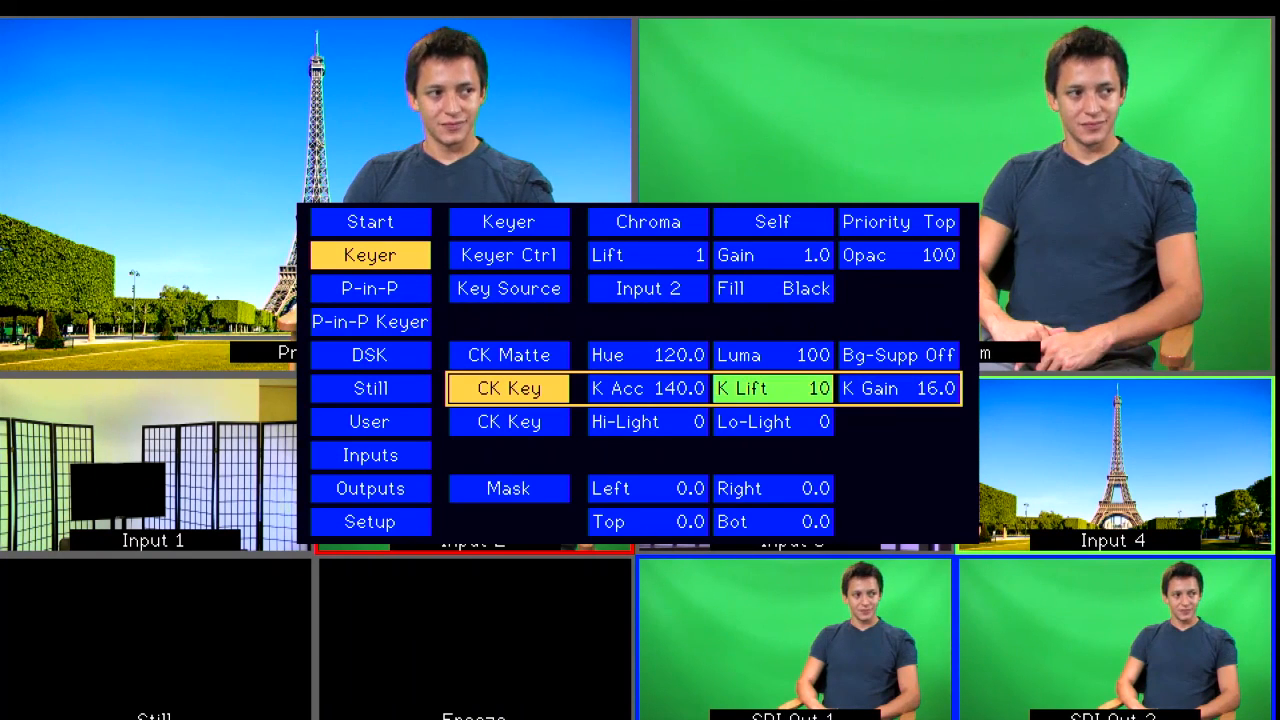